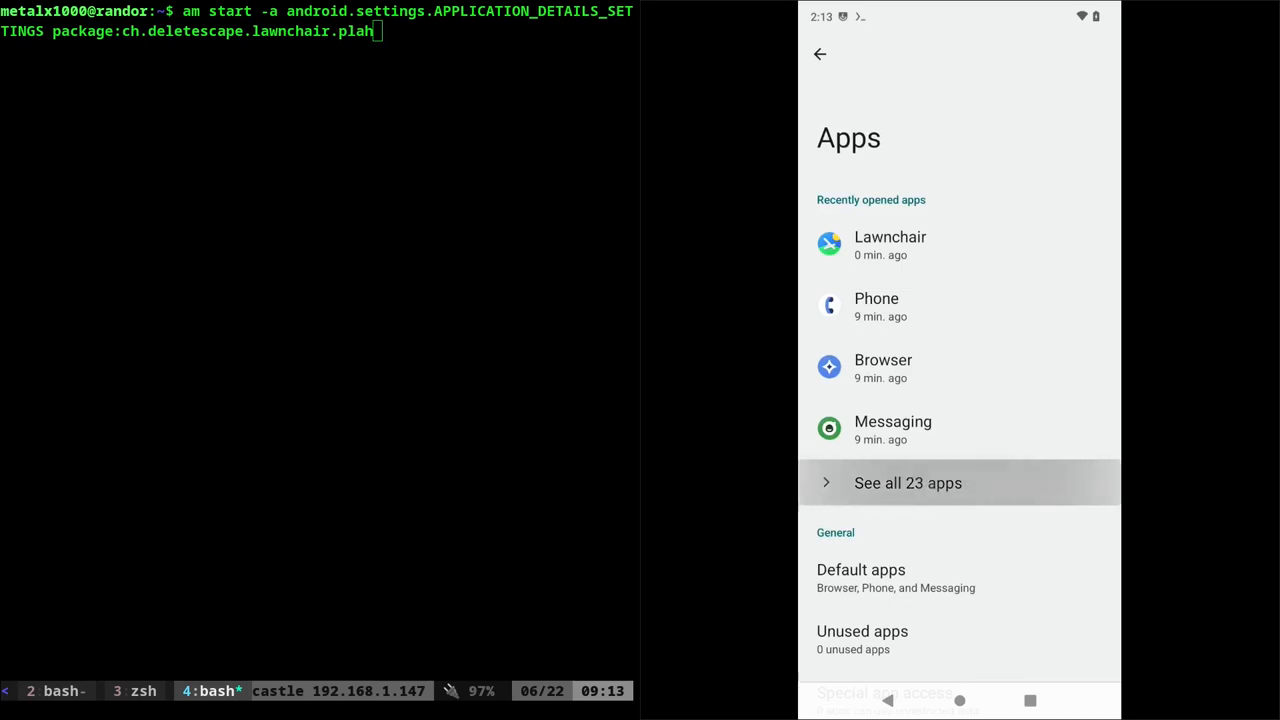
# - Go from the Settings Apps page to the Lawnchair home screen and open an app's shortcut menu
pyautogui.click(908, 482)
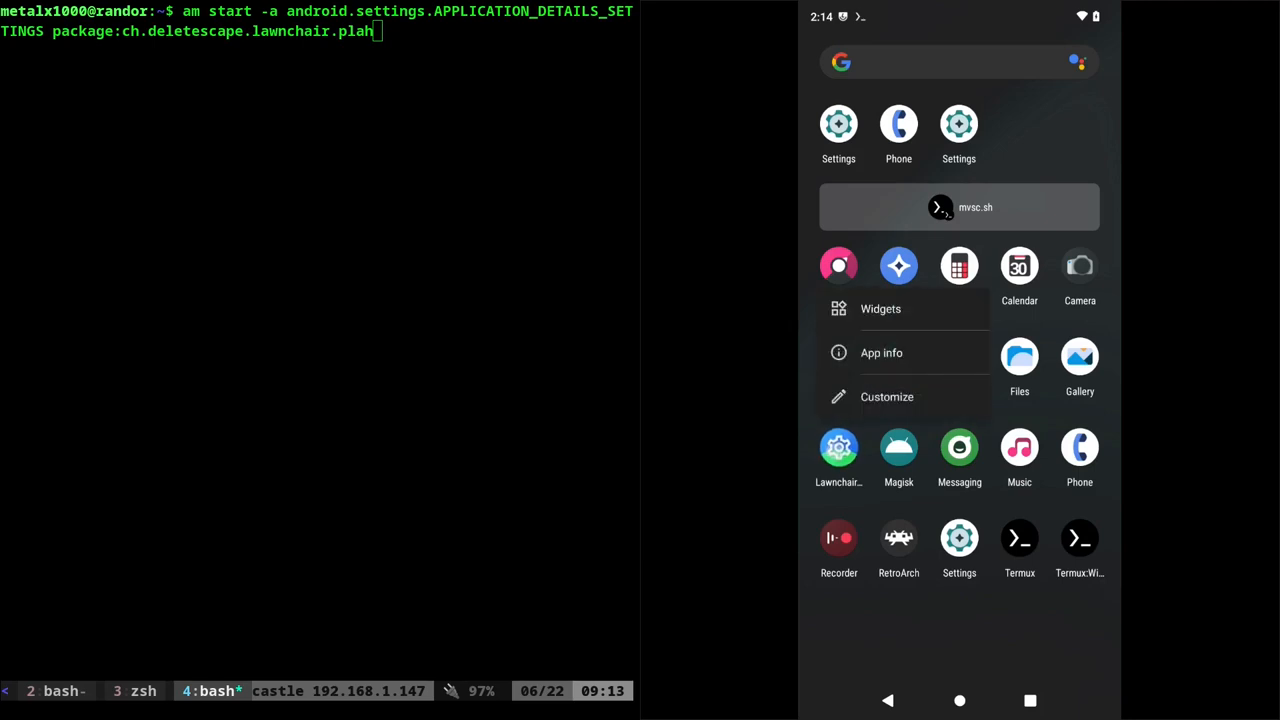
# - Dismiss the shortcut menu and hide the phone mirror so the terminal is full width
pyautogui.click(881, 352)
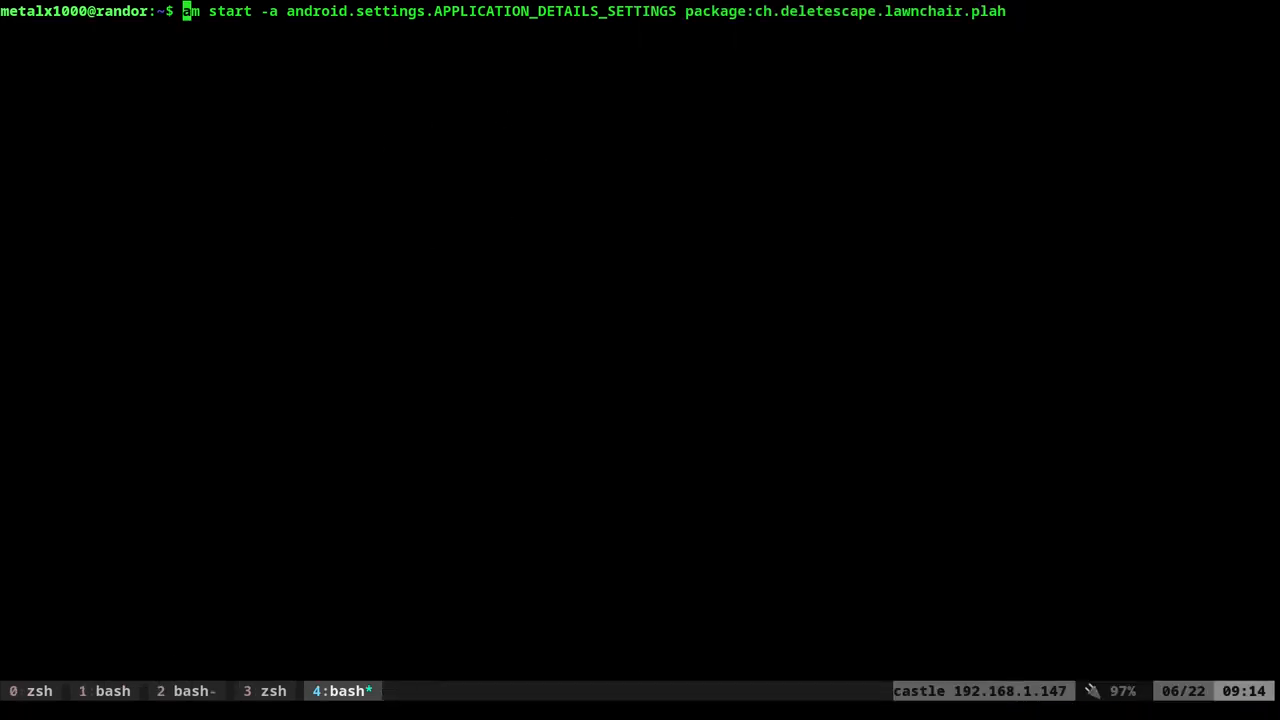
# - Prefix the am start command with 'adb shell' to send it to the phone
pyautogui.write('adb shell')
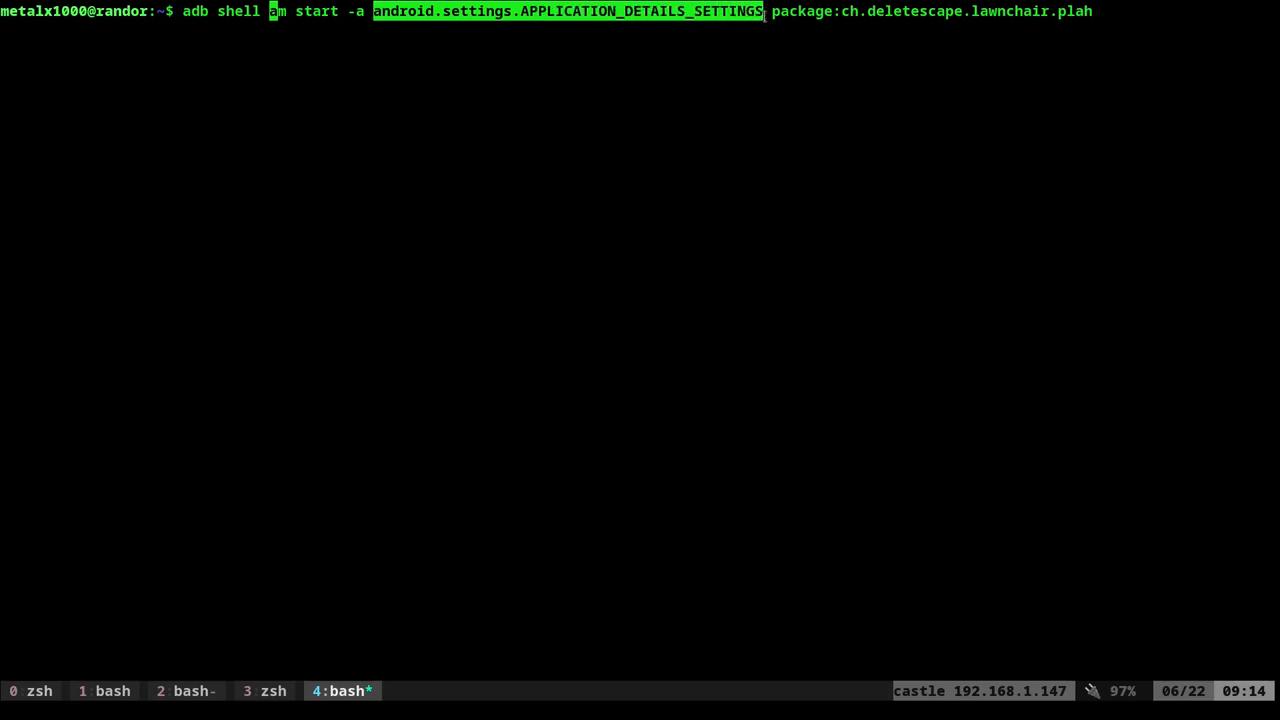
pyautogui.moveTo(830, 54)
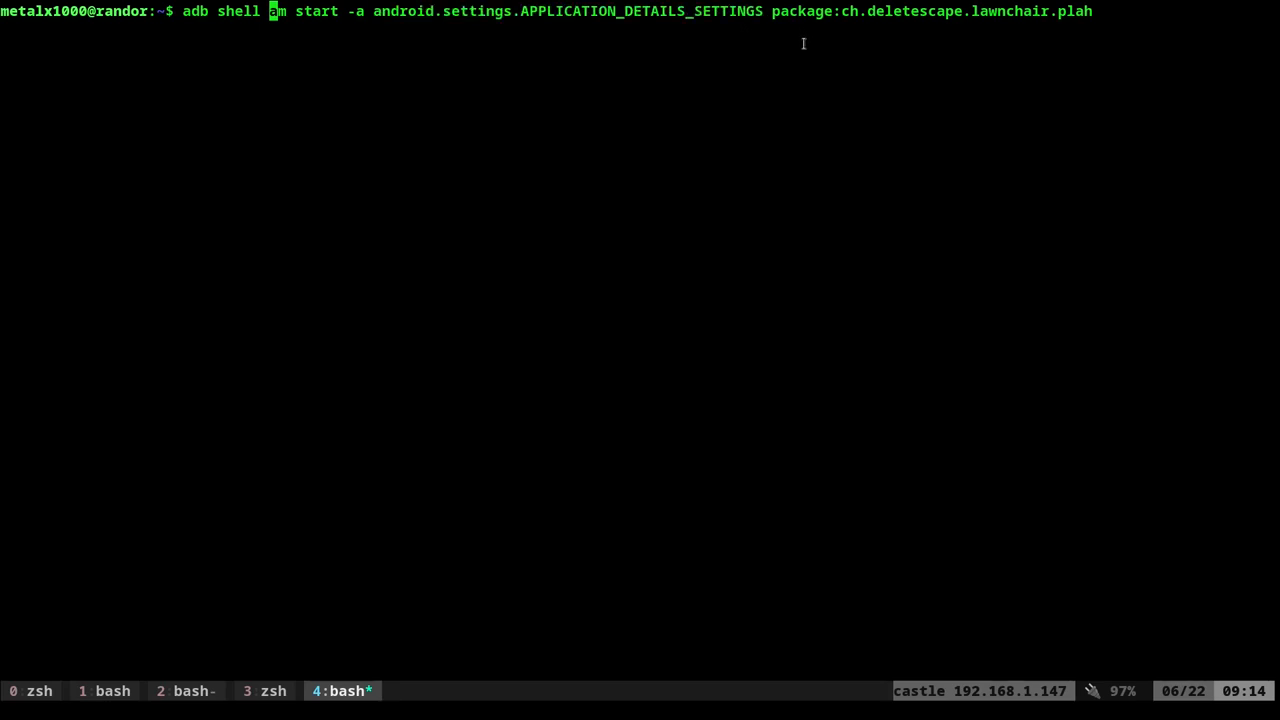
pyautogui.moveTo(998, 15)
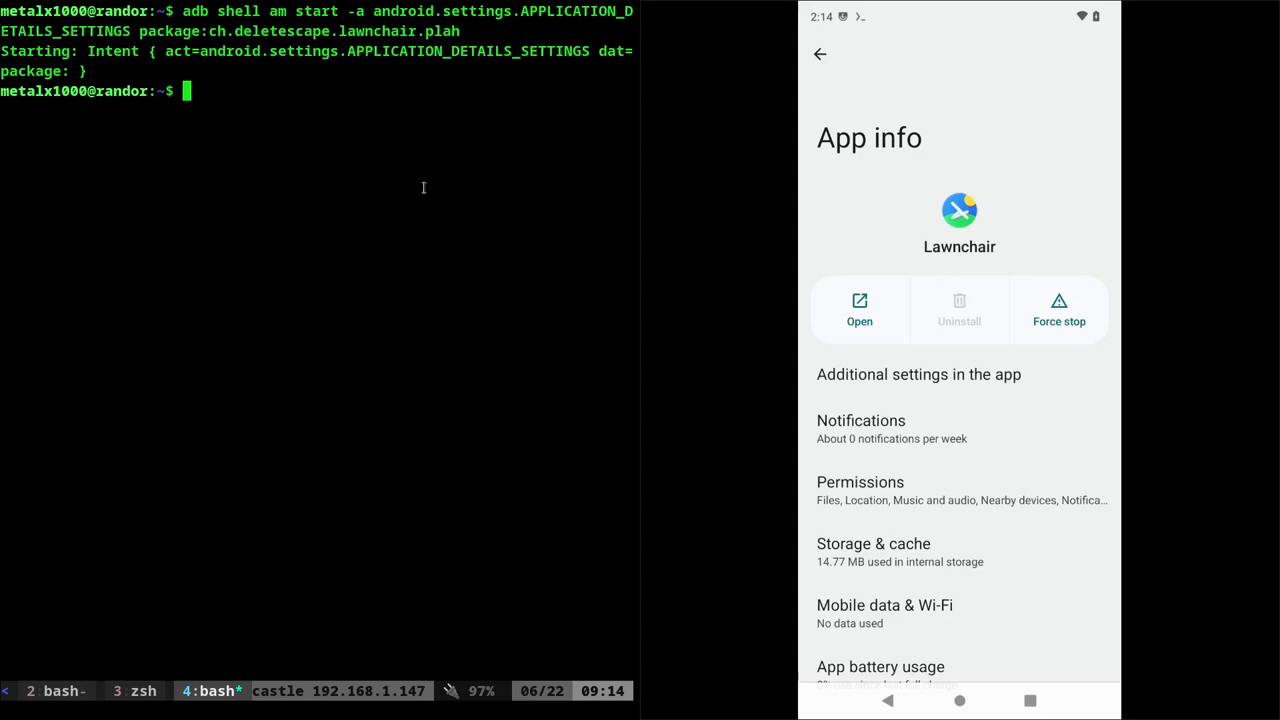
# - List the phone's installed packages with 'adb shell pm list packages'
pyautogui.write('adb')
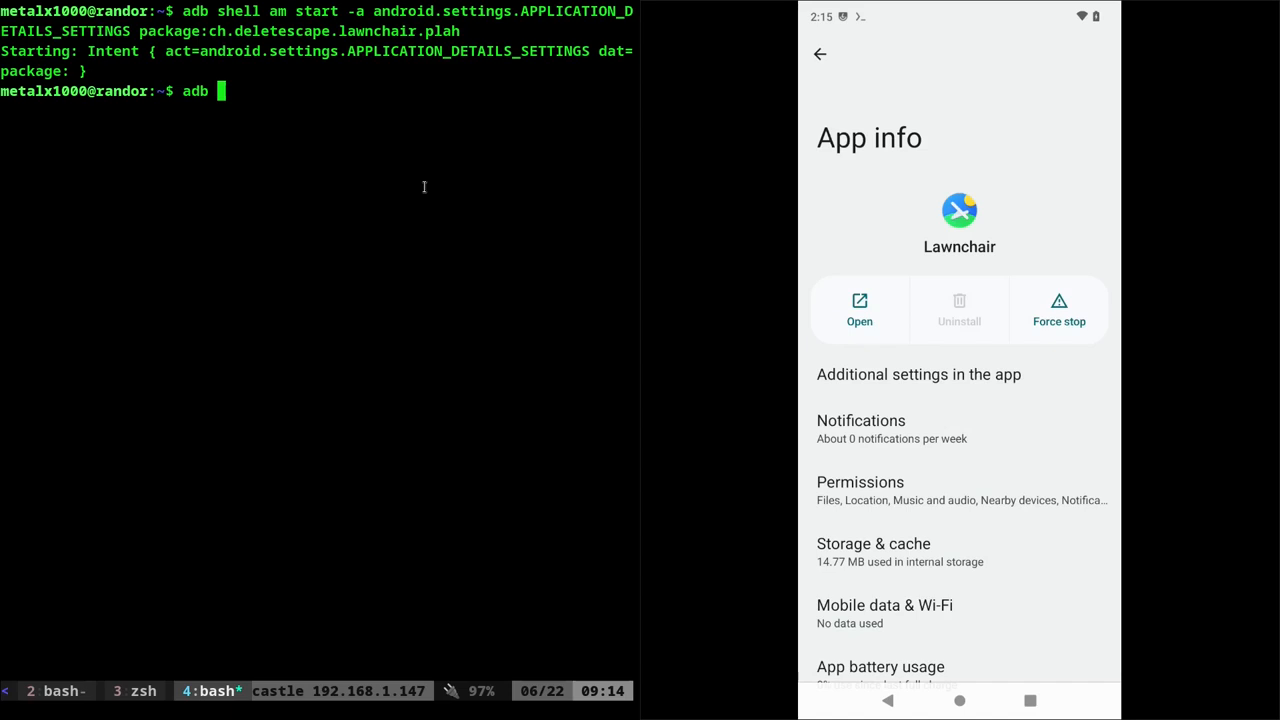
pyautogui.write('shell pm li')
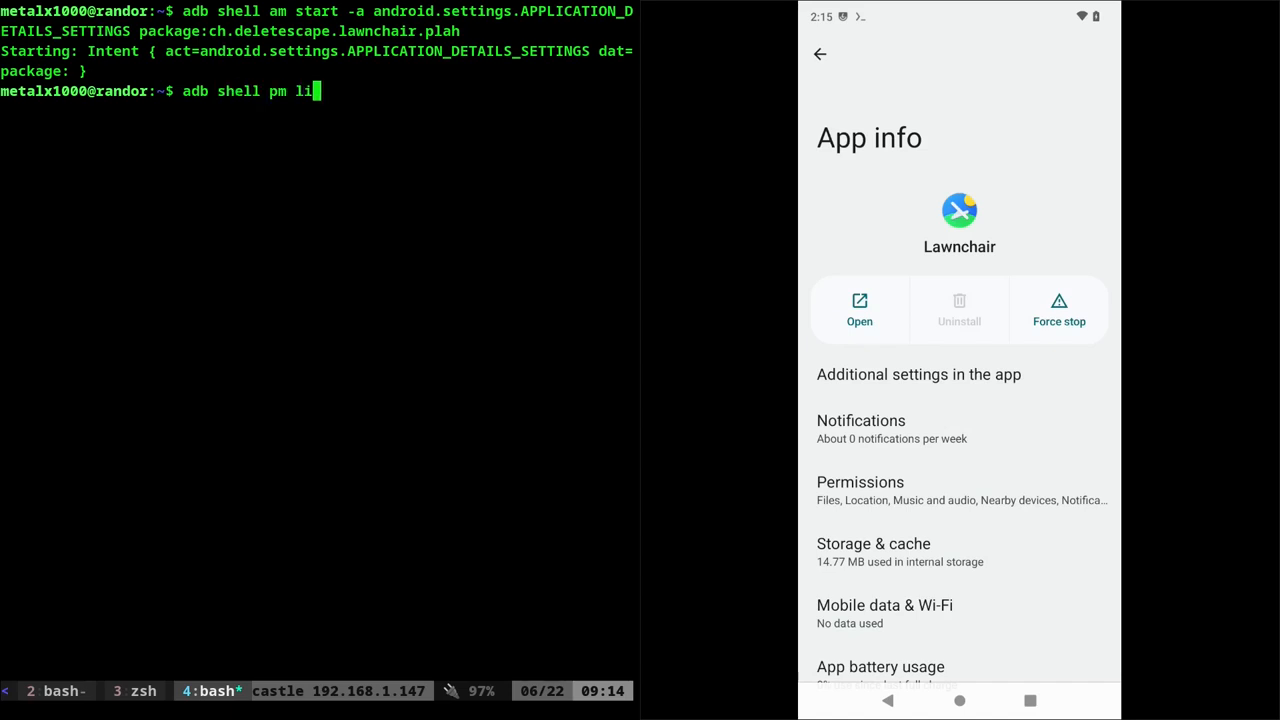
pyautogui.write('st packag')
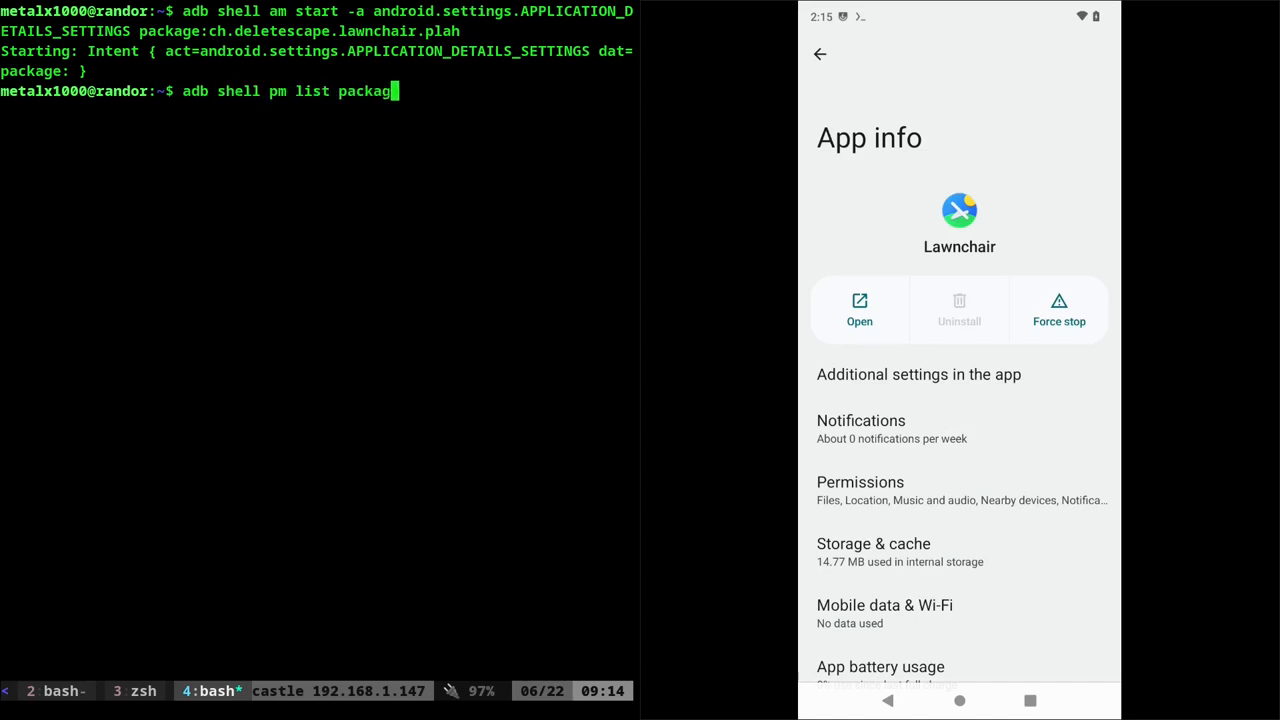
pyautogui.press('Return')
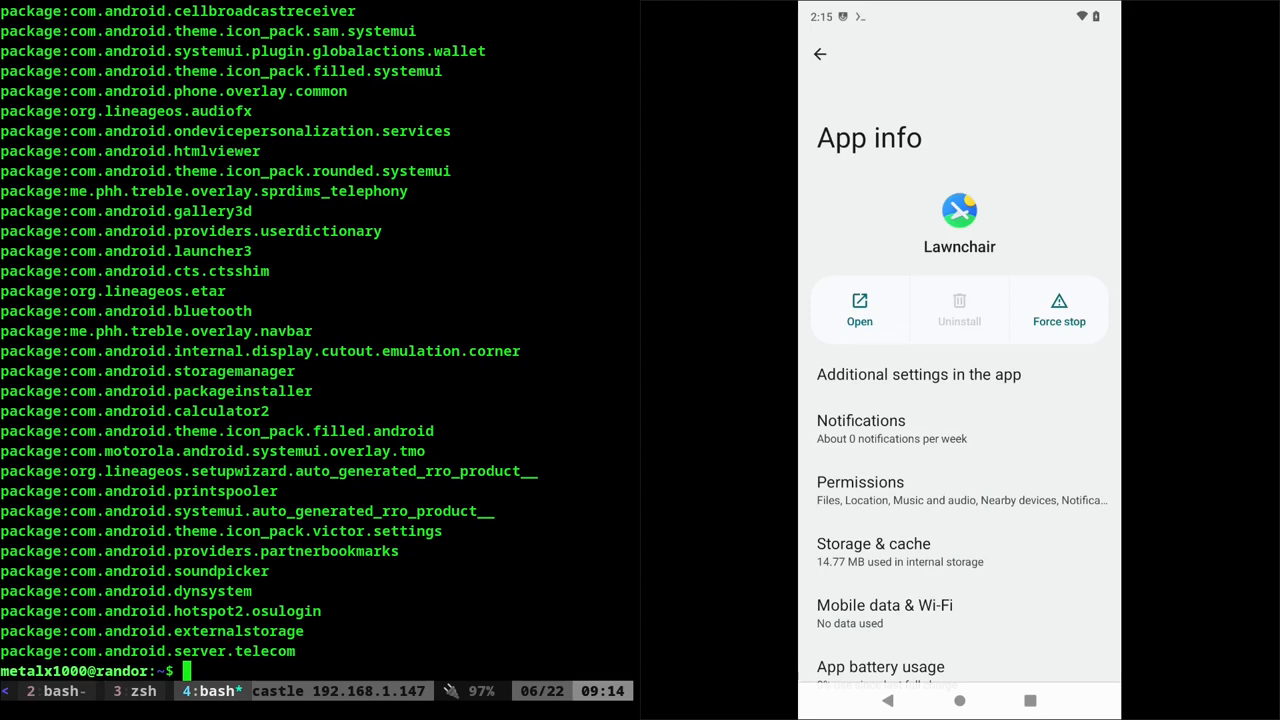
# - Pipe the package list through grep to find Lawnchair, then into fzf
pyautogui.write('adb shell pm list packages|')
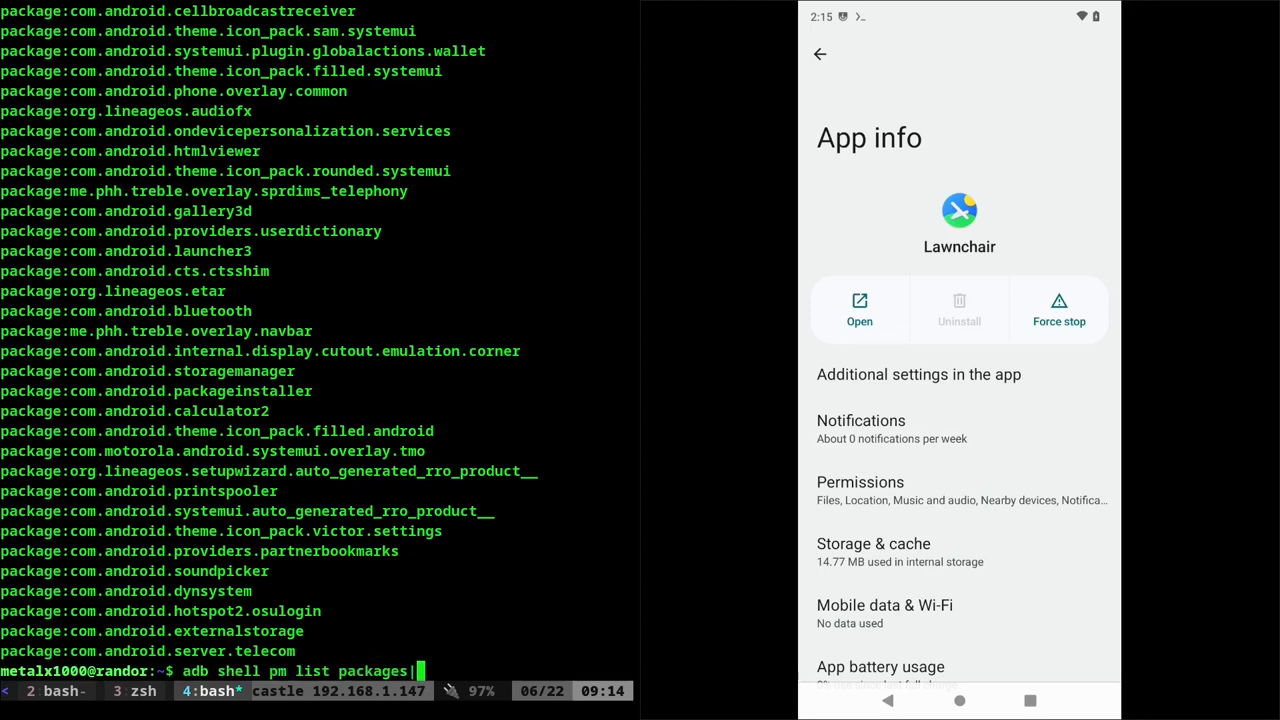
pyautogui.write('grep lawn')
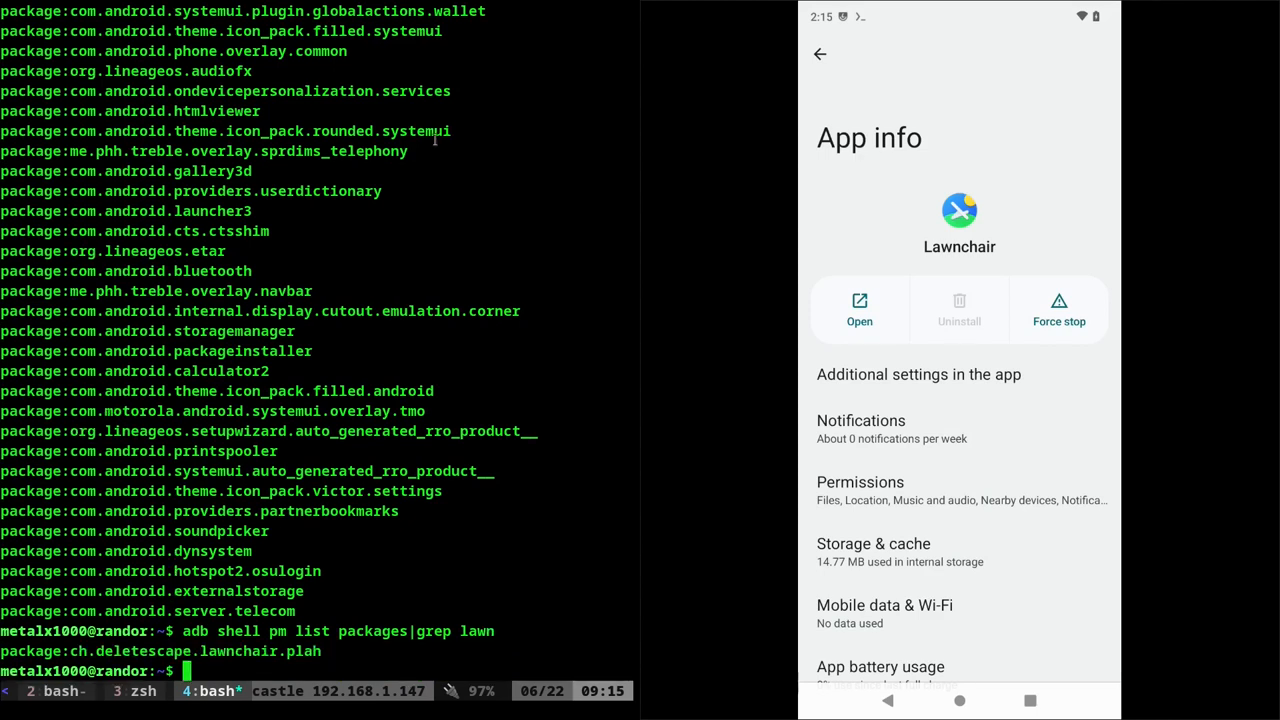
pyautogui.moveTo(420, 467)
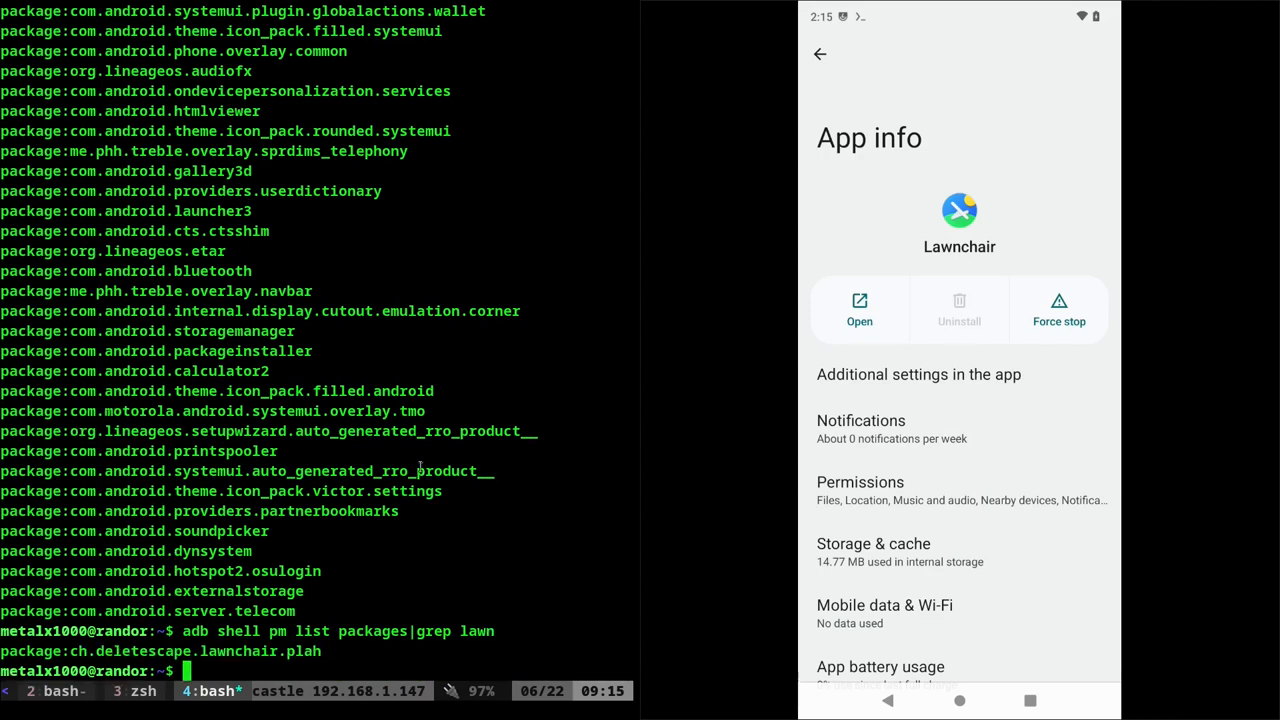
pyautogui.write('adb shell pm list packages|g')
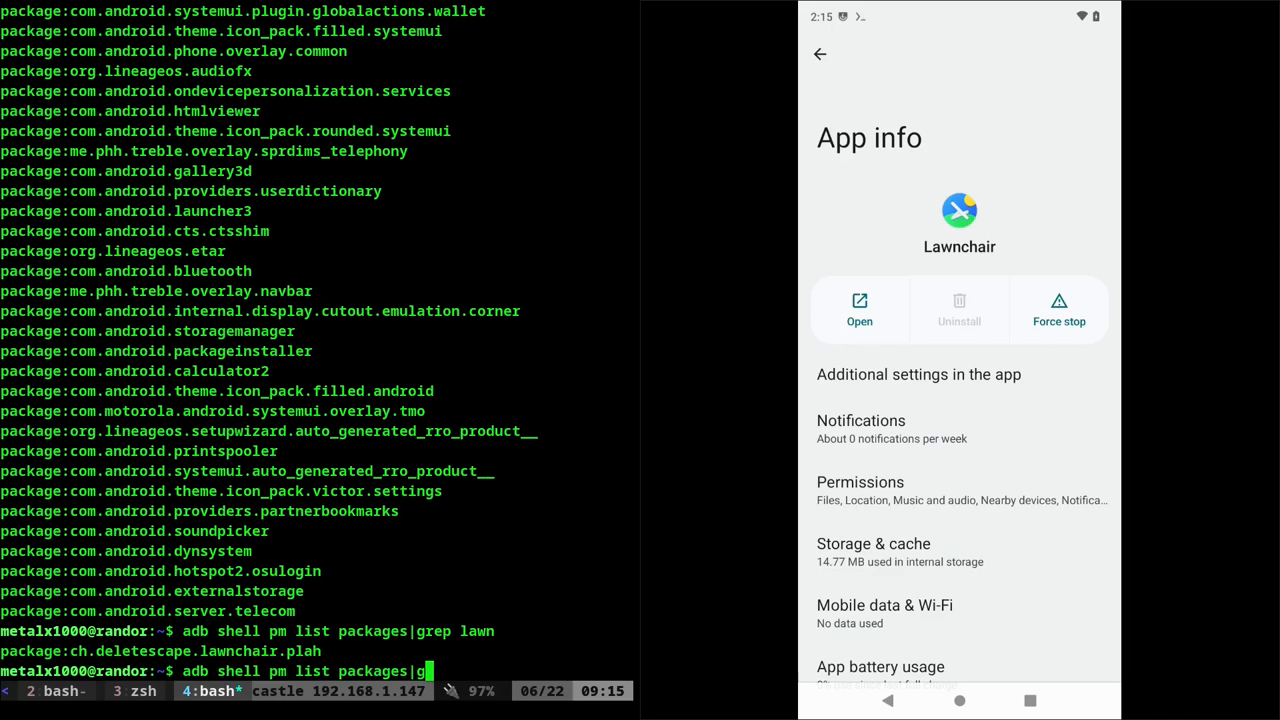
pyautogui.write('zf')
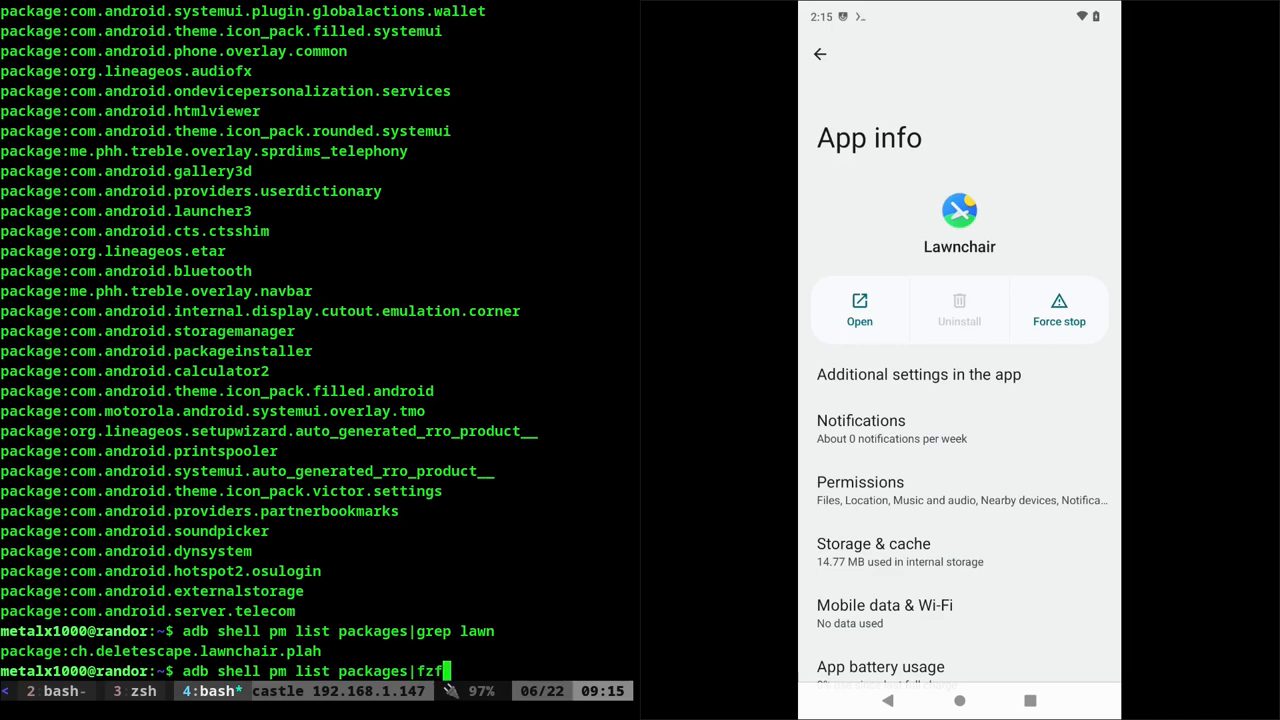
pyautogui.press('Return')
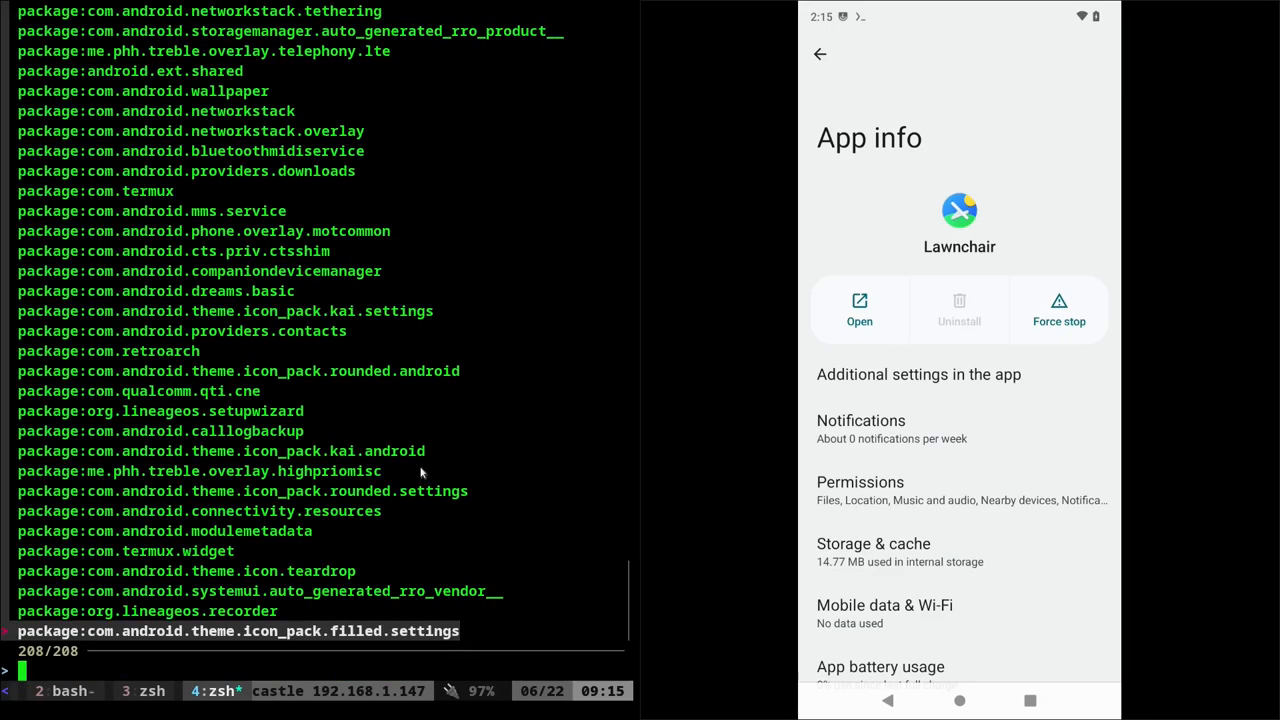
# - Filter fzf with 'line', pick org.lineageos.jelly, and recall the am start command
pyautogui.write('line')
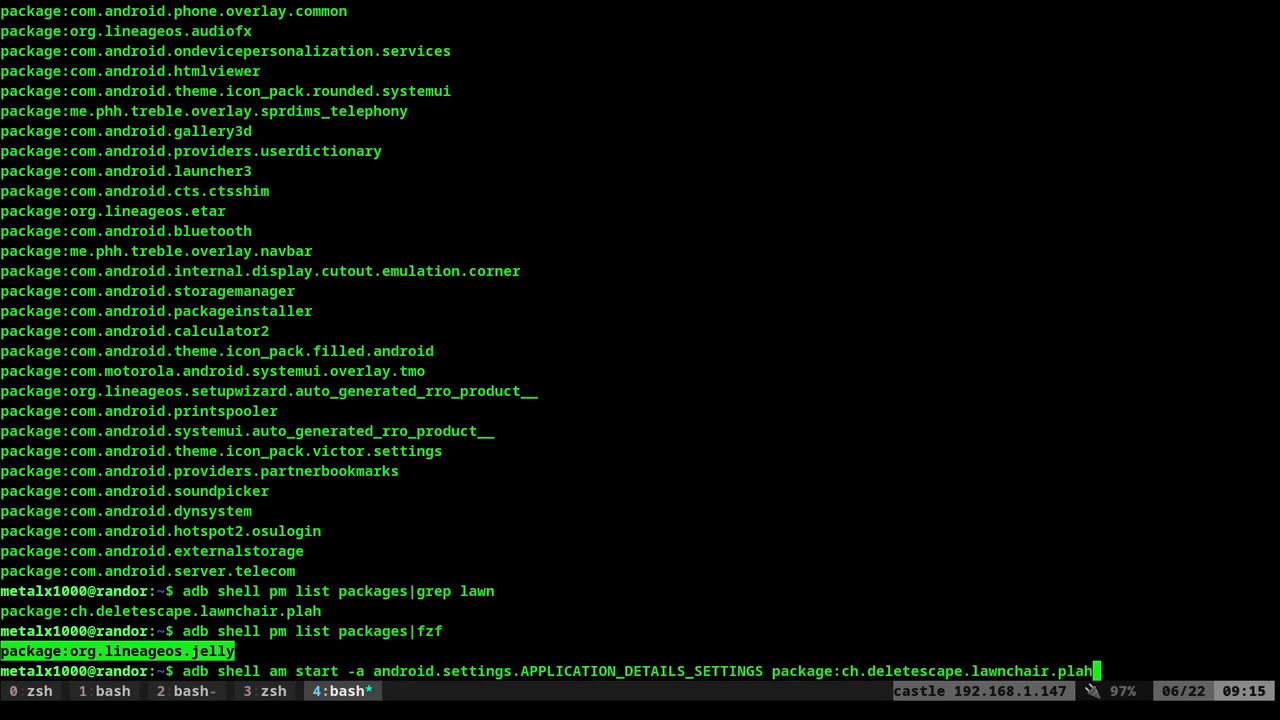
# - Replace Lawnchair's package with org.lineageos.jelly in the am start command and run it
pyautogui.press('BackSpace')
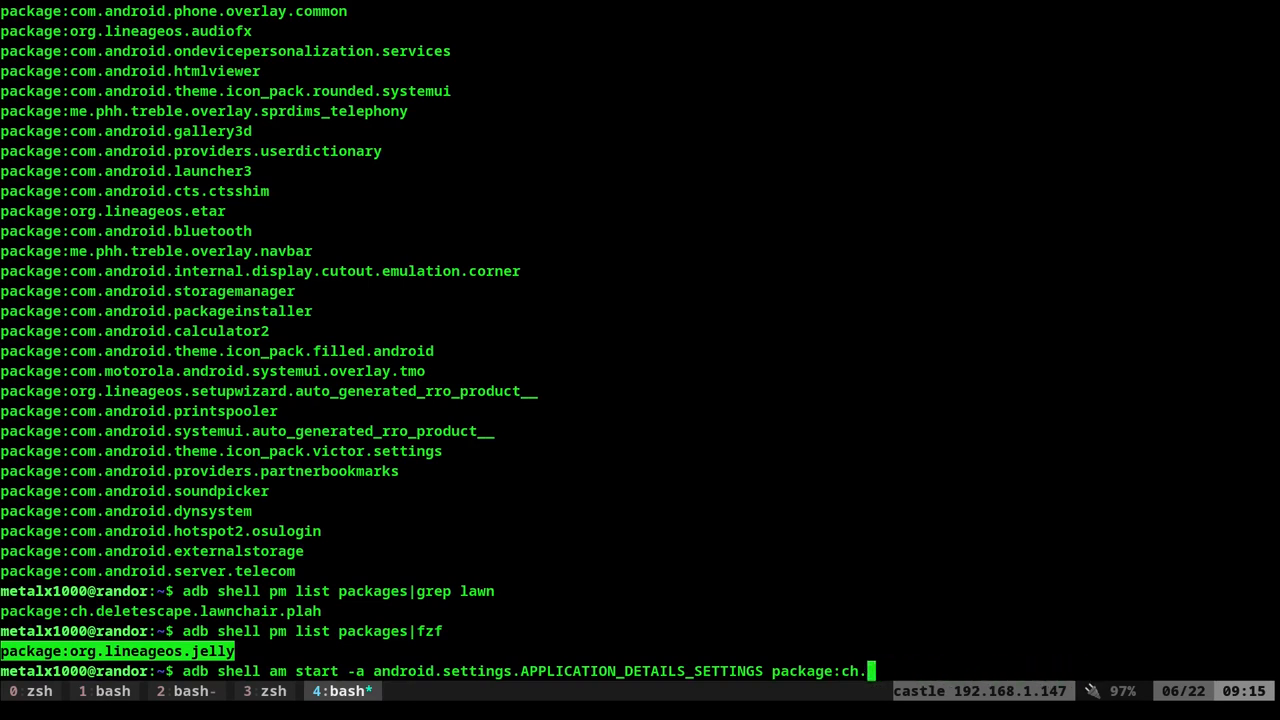
pyautogui.press('BackSpace')
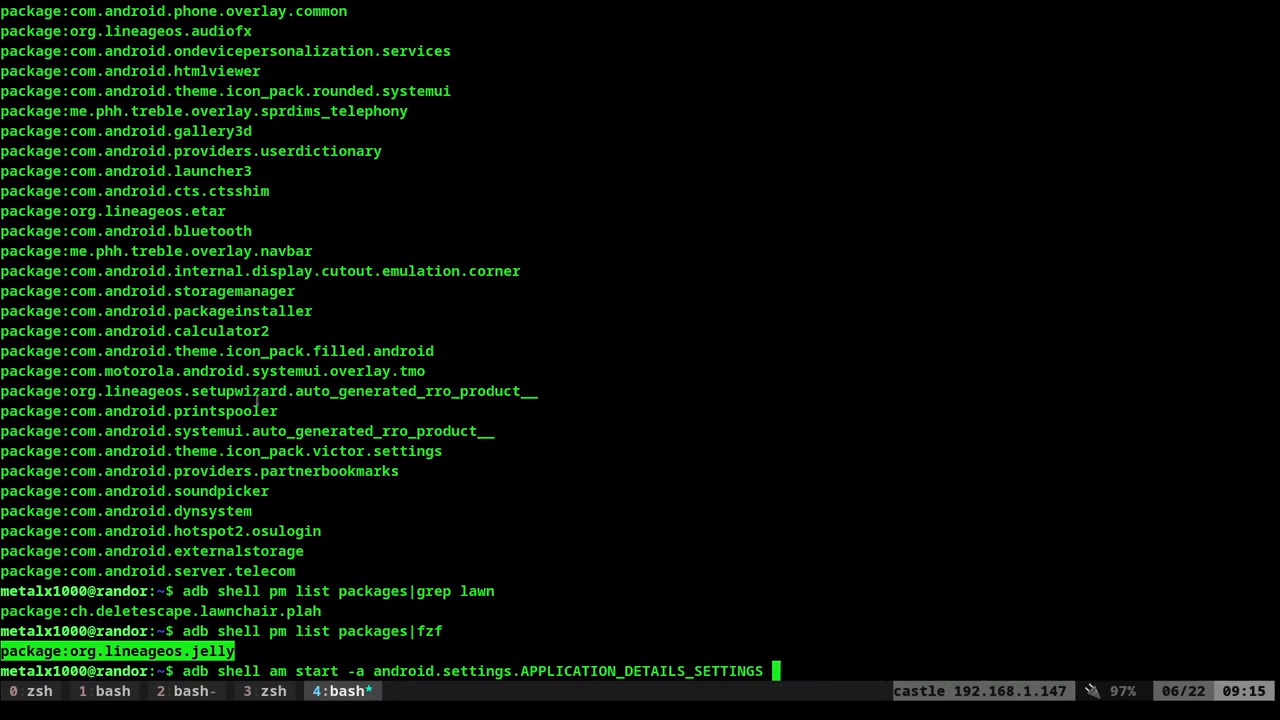
pyautogui.press('Return')
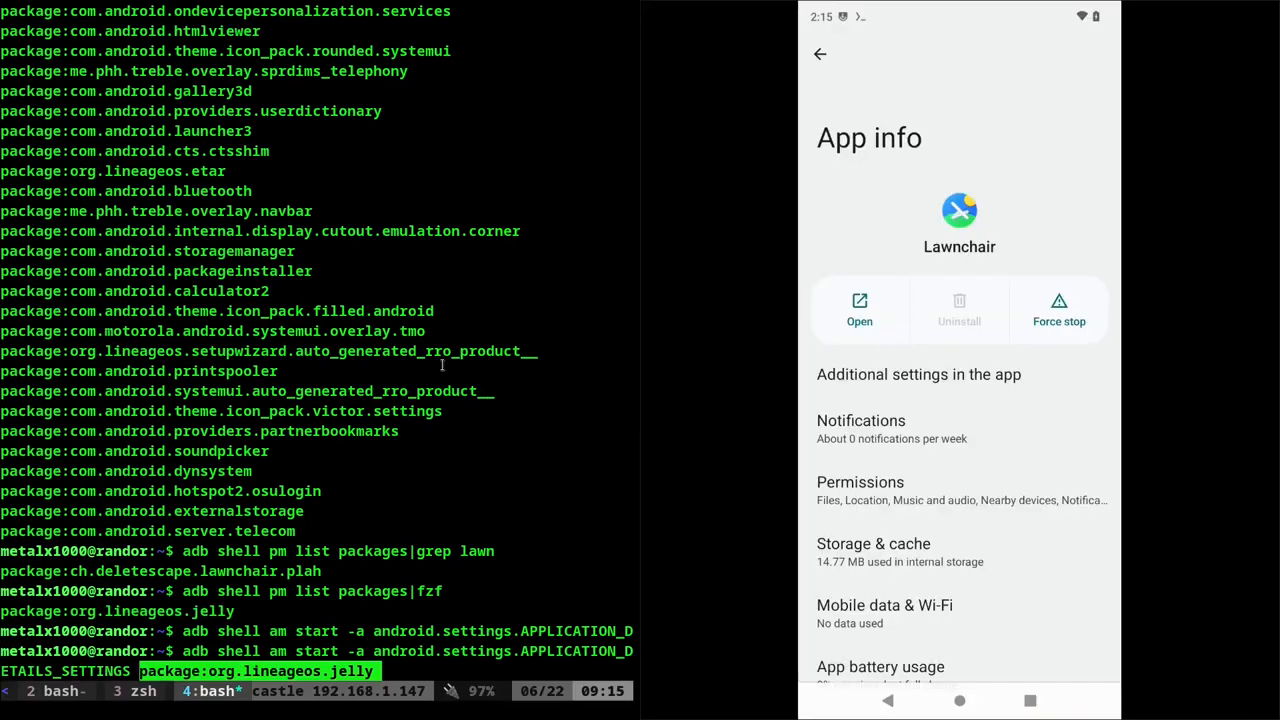
pyautogui.press('Return')
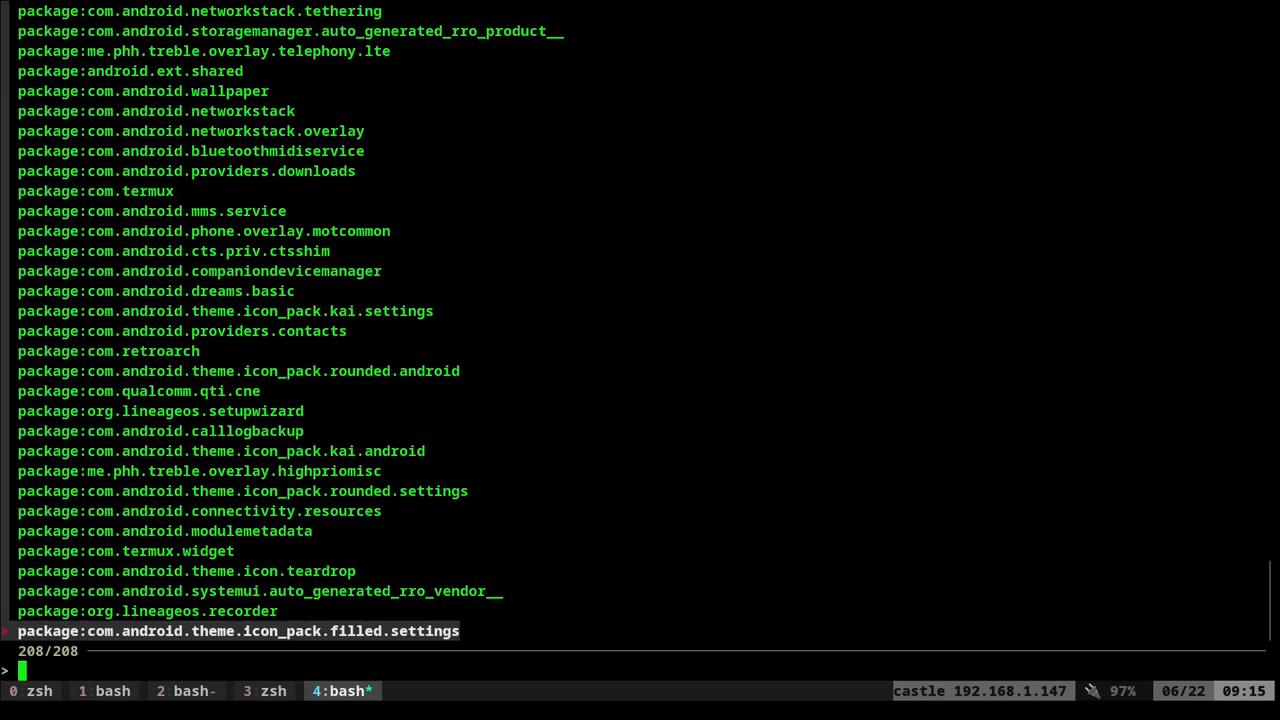
# - Filter fzf with 'line' and pick org.lineageos.aperture to show Camera's App info
pyautogui.write('line')
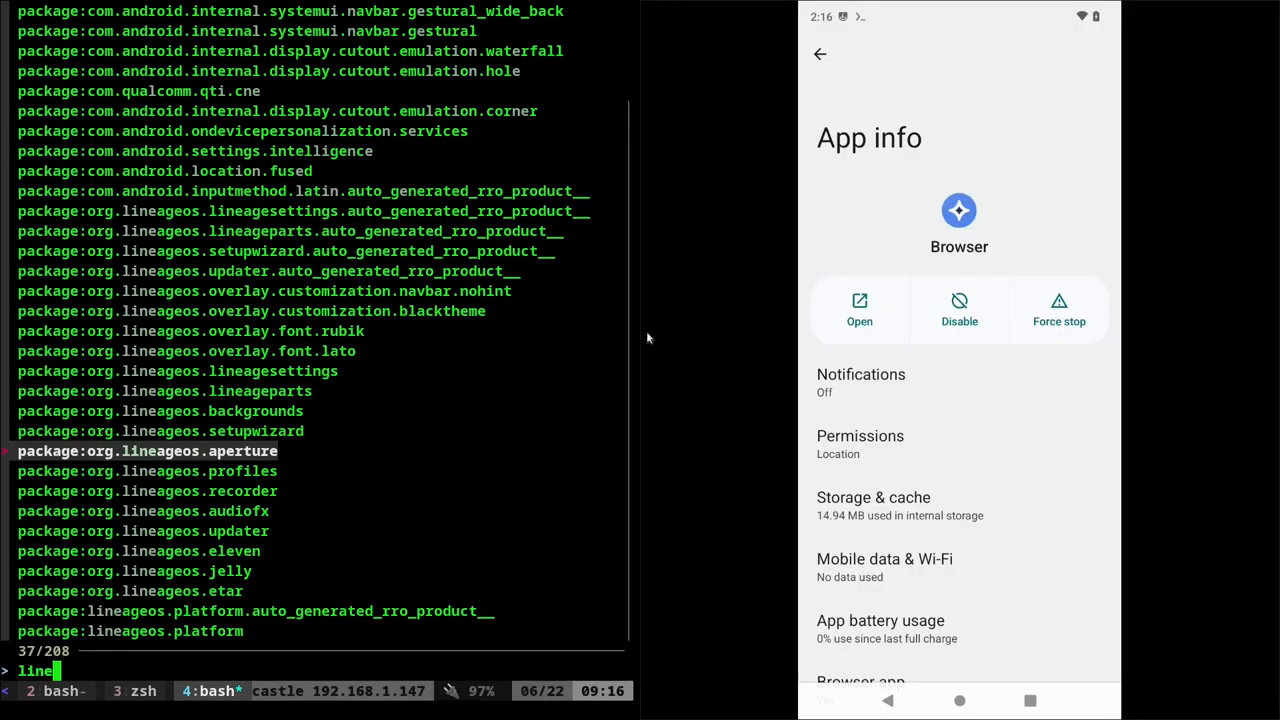
pyautogui.moveTo(221, 452)
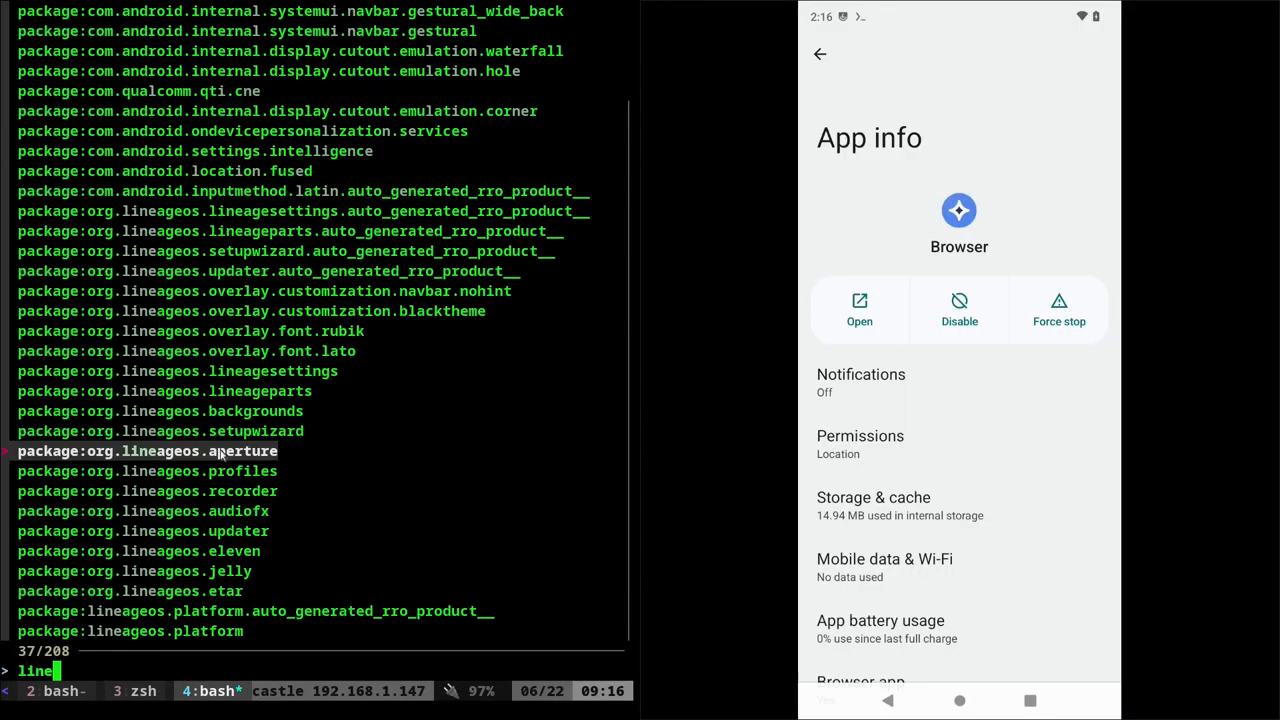
pyautogui.press('Return')
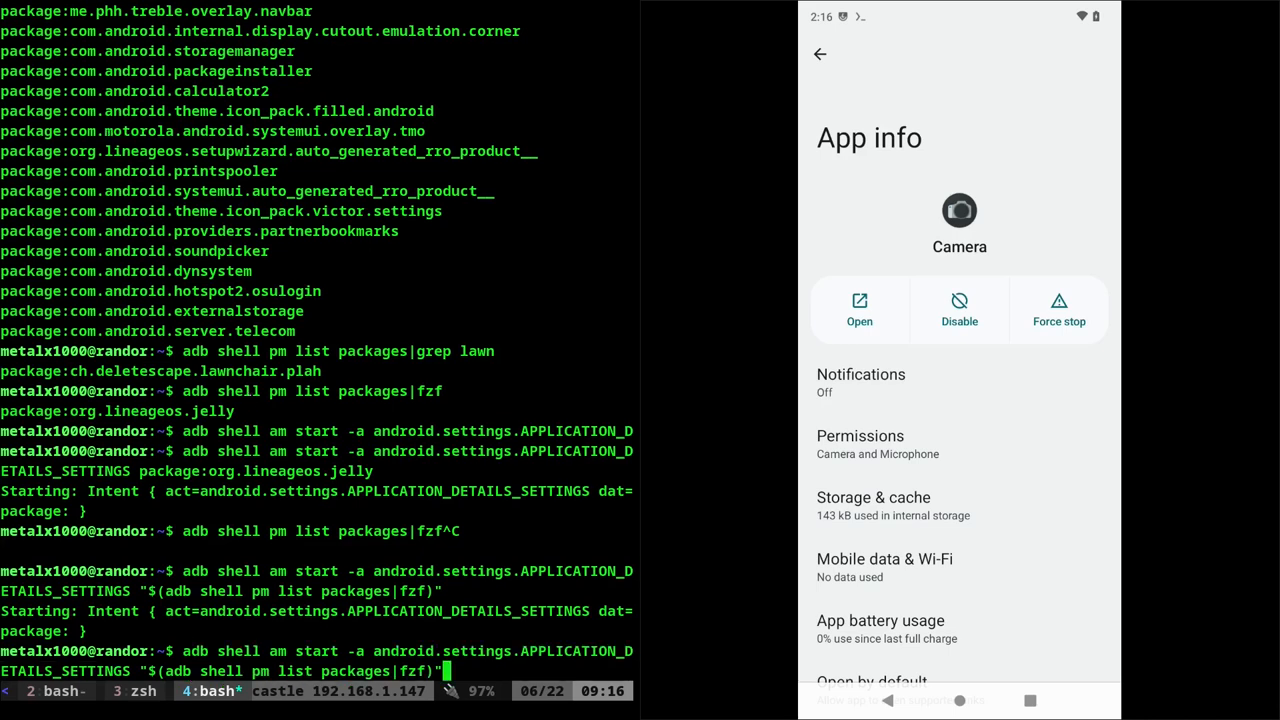
# - Rerun the $(adb shell pm list packages|fzf) am start command and pick the updater package
pyautogui.press('Return')
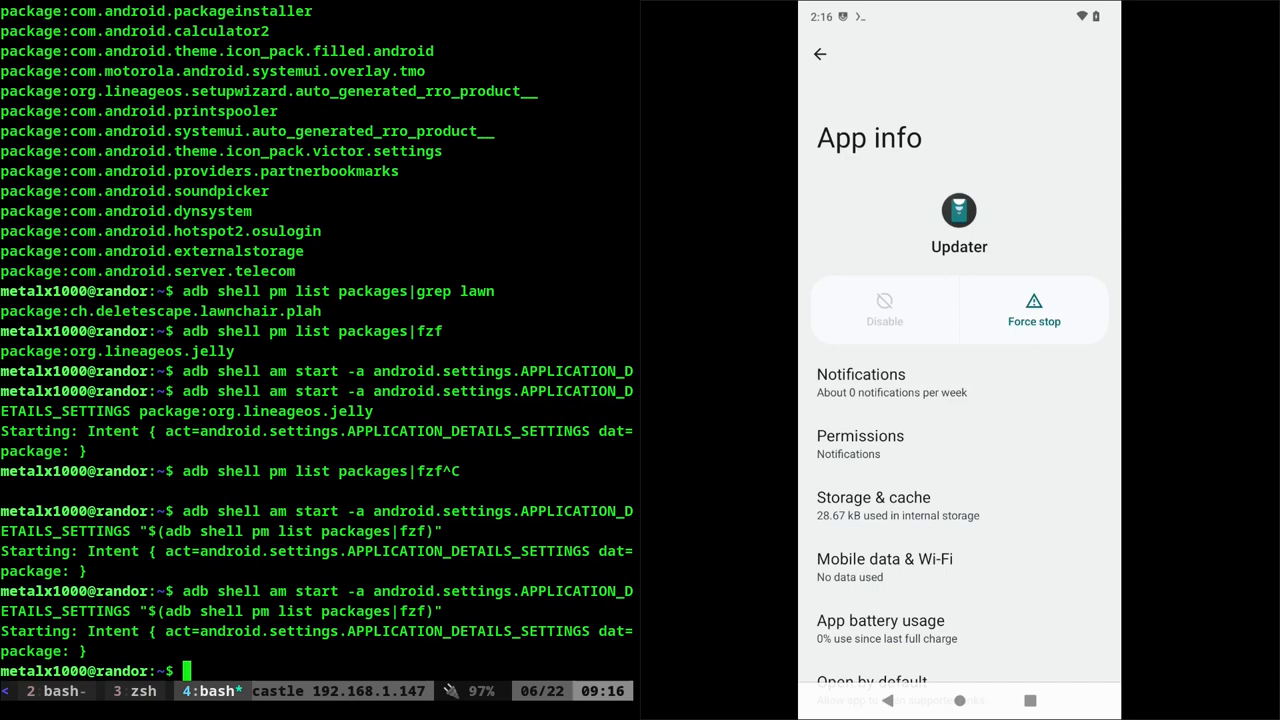
pyautogui.moveTo(1214, 476)
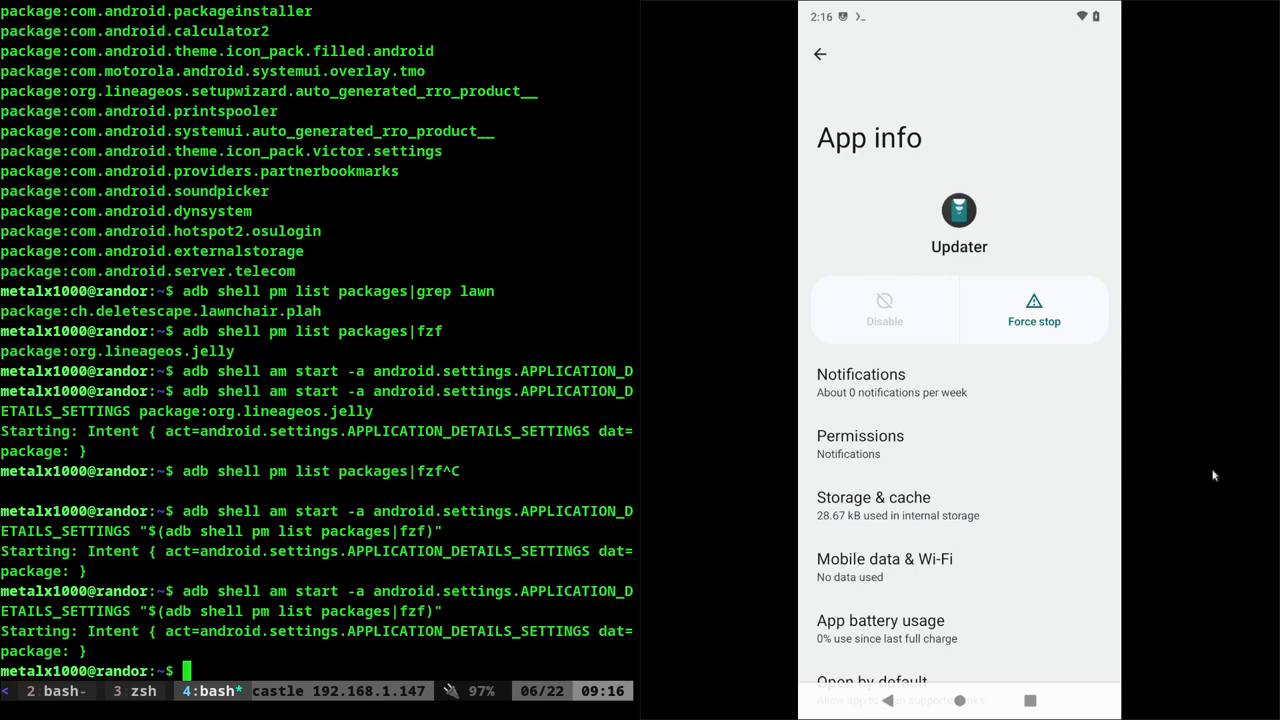